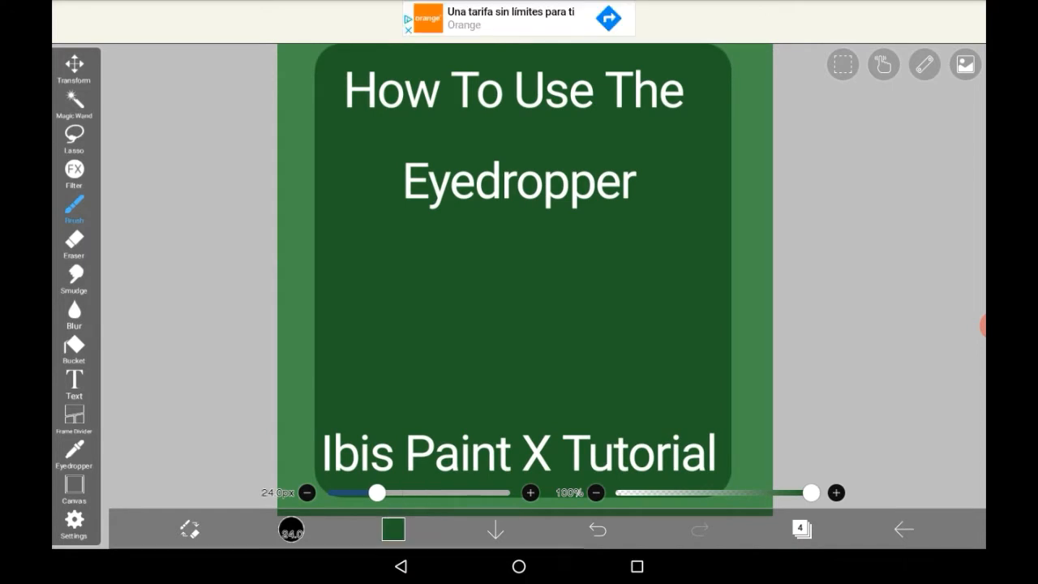
# Airbrush soft, translucent dark green blotches across the middle of the canvas.
pyautogui.click(393, 528)
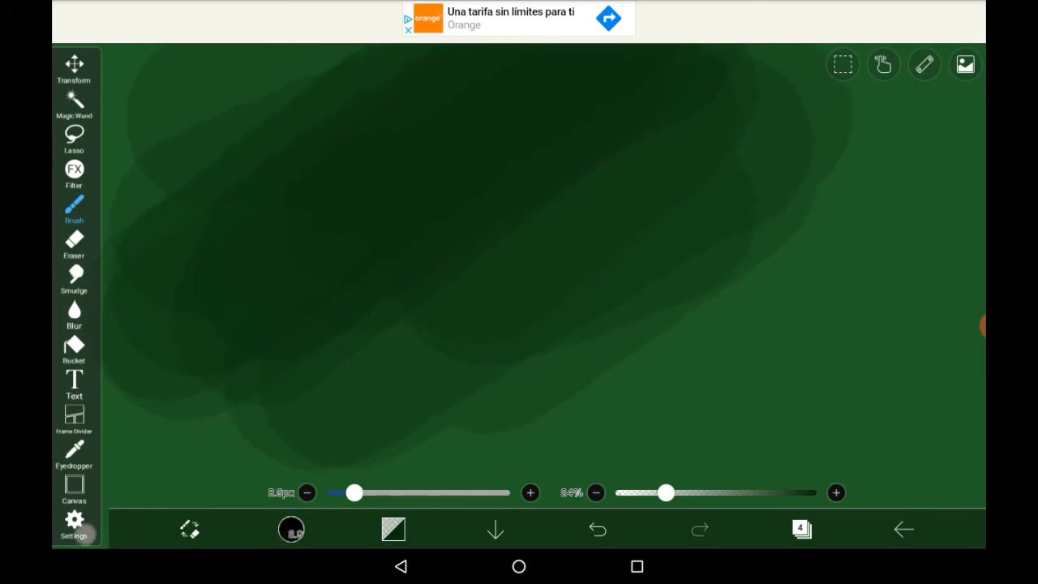
# Zoom in and draw a small dark green ring at 100% opacity below 'Eyedropper'.
pyautogui.moveTo(353, 492); pyautogui.dragTo(330, 492)
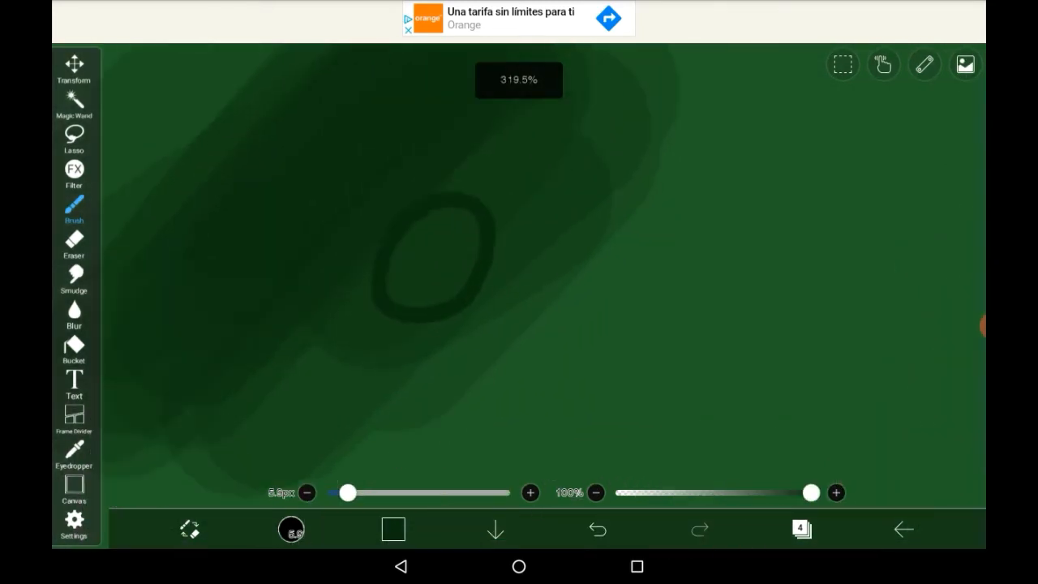
pyautogui.click(290, 529)
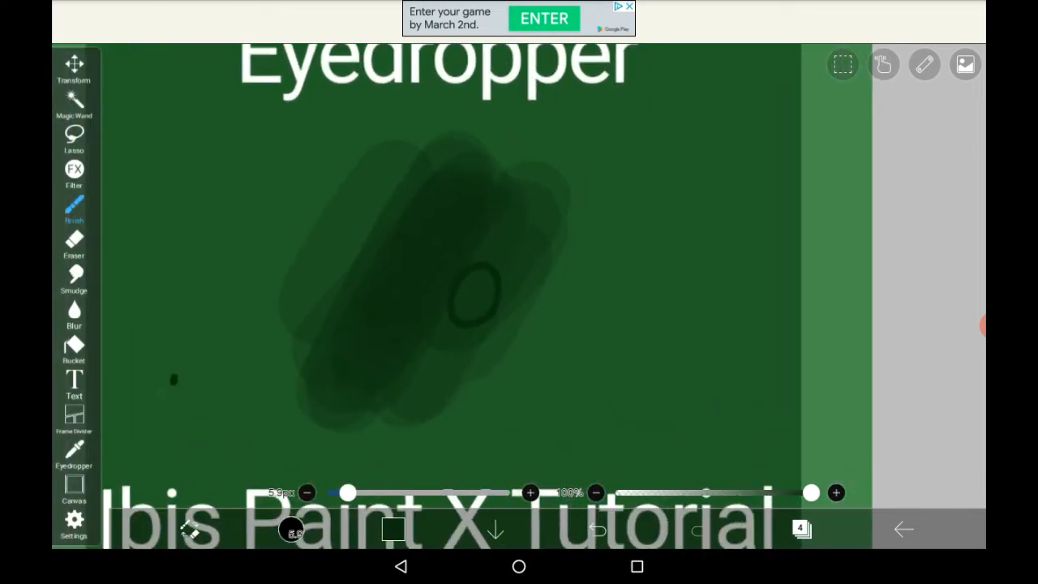
# Draw a dark green diagonal arrow pointing down-left below the ring.
pyautogui.moveTo(175, 373); pyautogui.dragTo(113, 442)
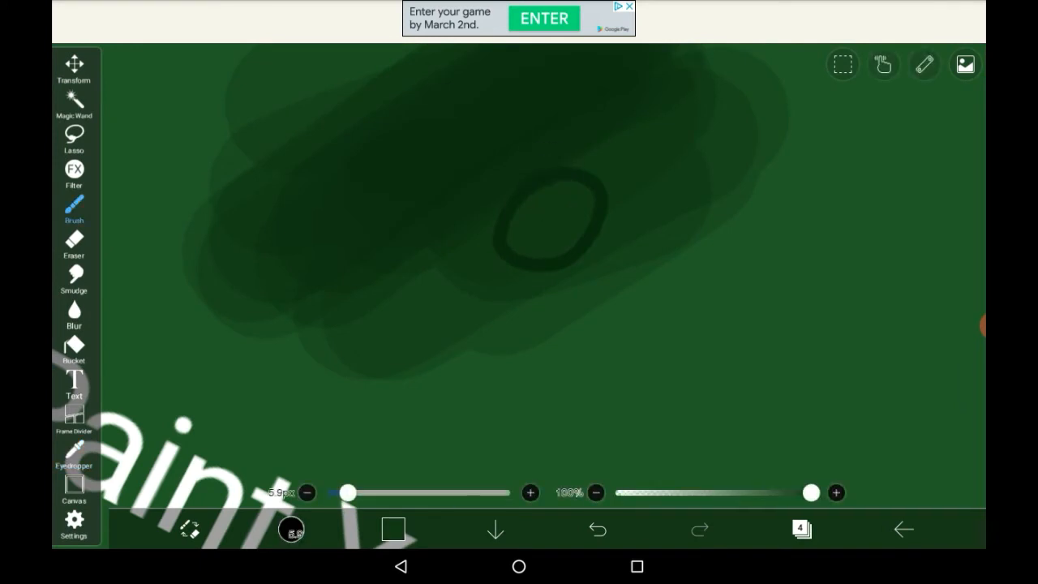
pyautogui.click(73, 446)
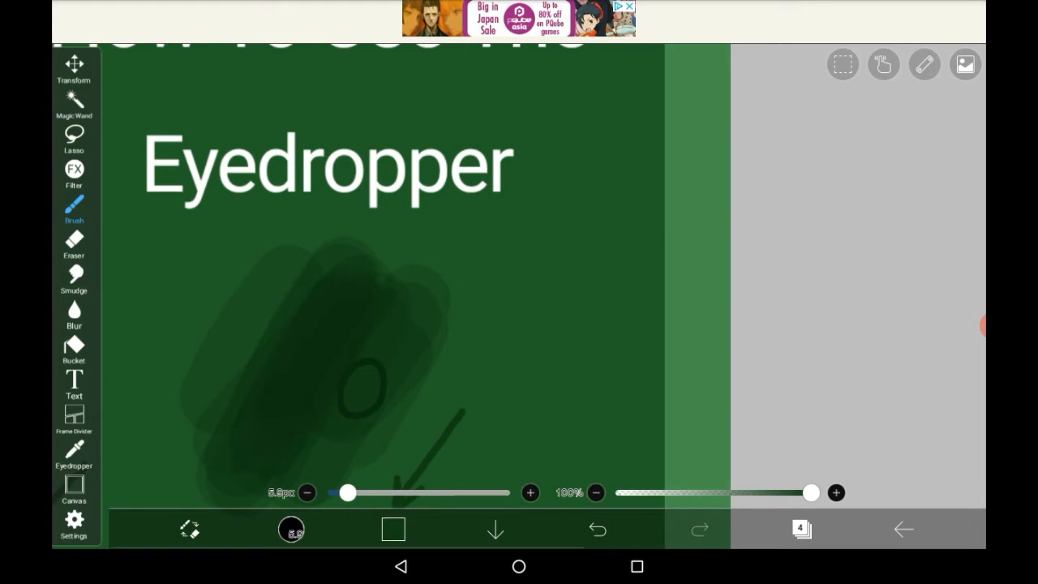
pyautogui.click(291, 528)
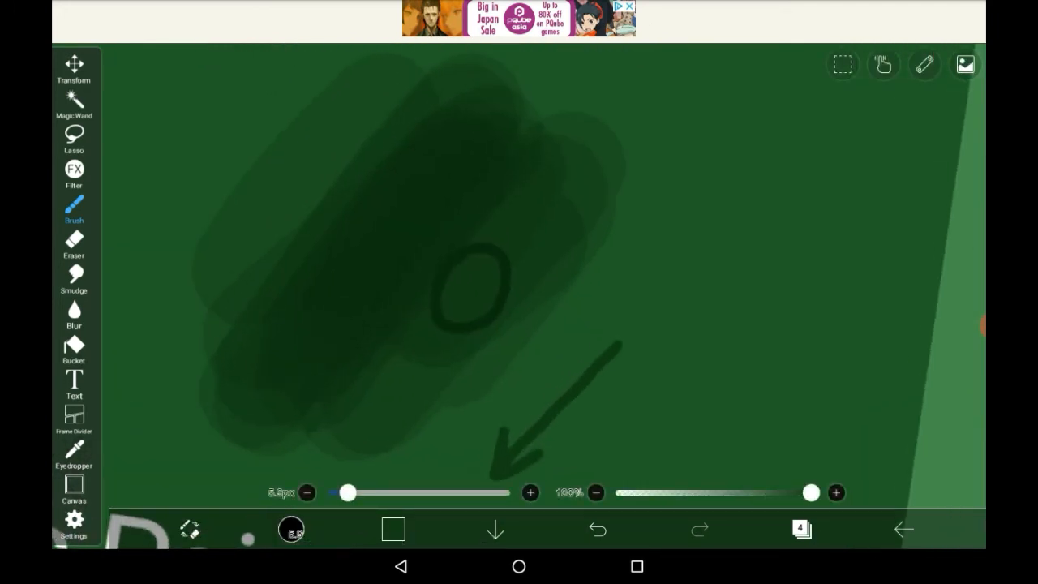
# Airbrush a large soft red glow at about 262px over the shaded green area.
pyautogui.click(394, 529)
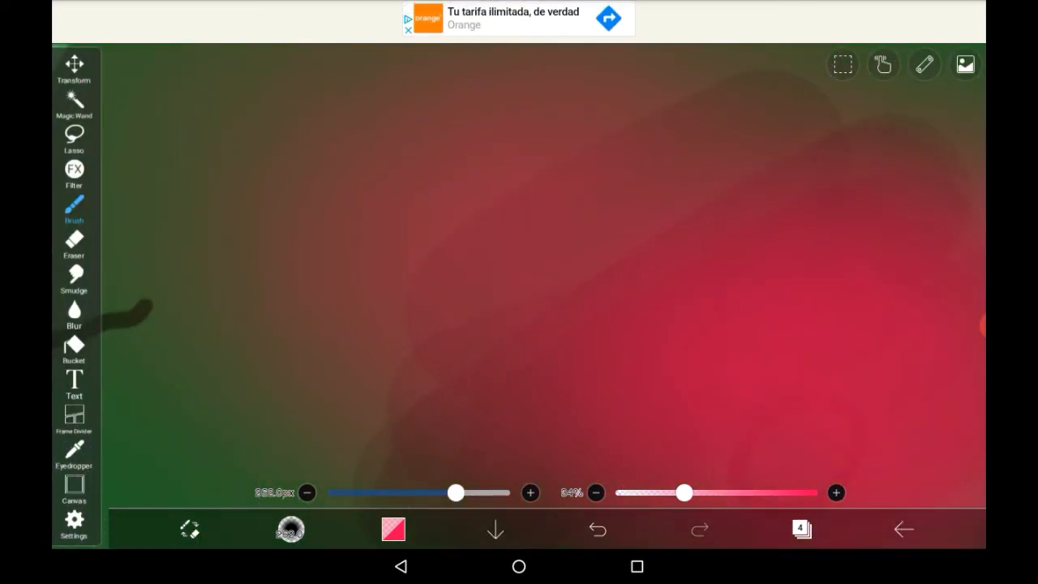
# Eyedrop a darker reddish-brown from the red glow and resume brushing with it.
pyautogui.click(74, 454)
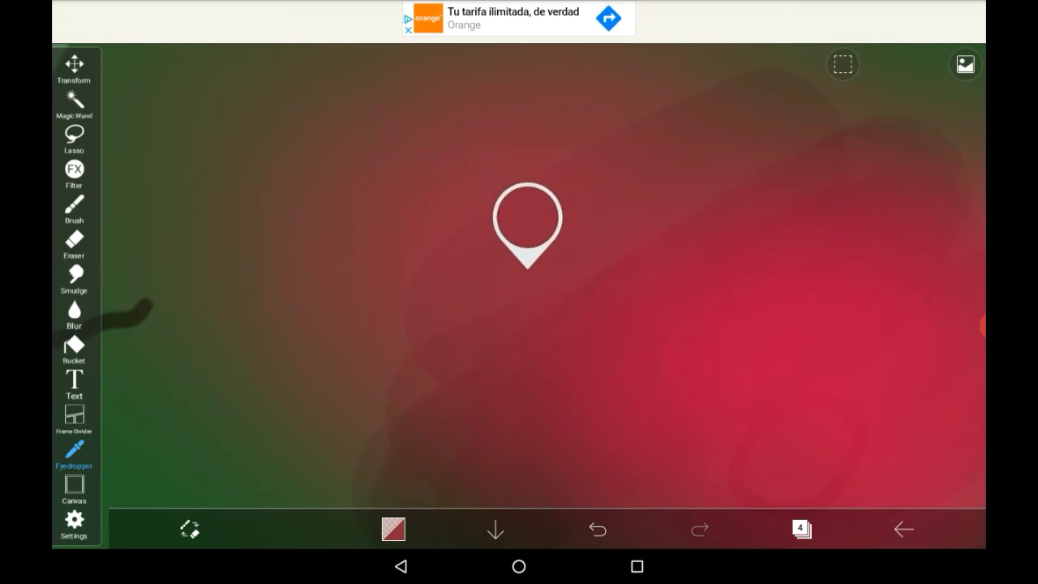
pyautogui.moveTo(527, 226); pyautogui.dragTo(797, 331)
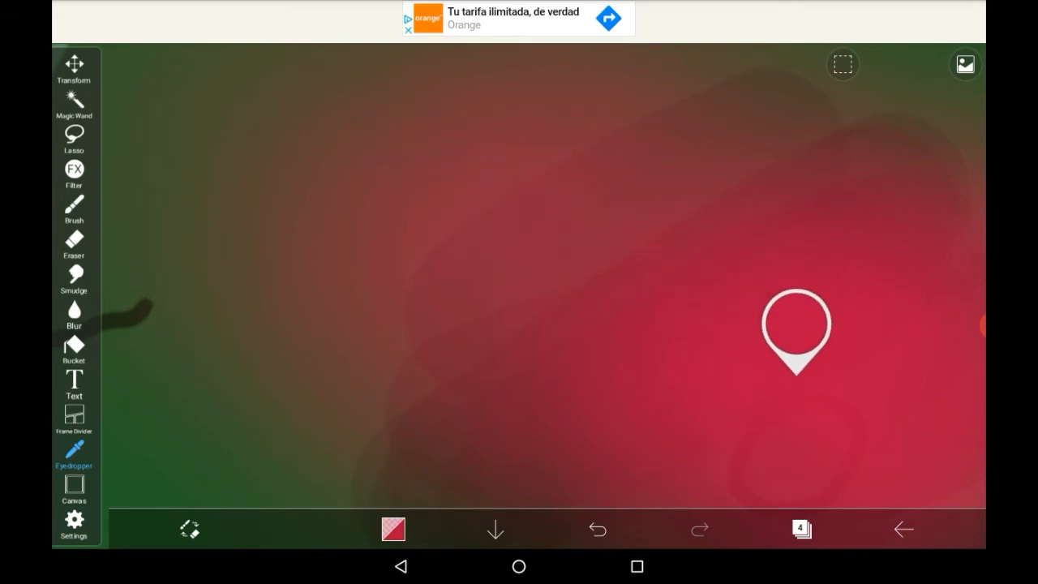
pyautogui.moveTo(797, 333); pyautogui.dragTo(726, 82)
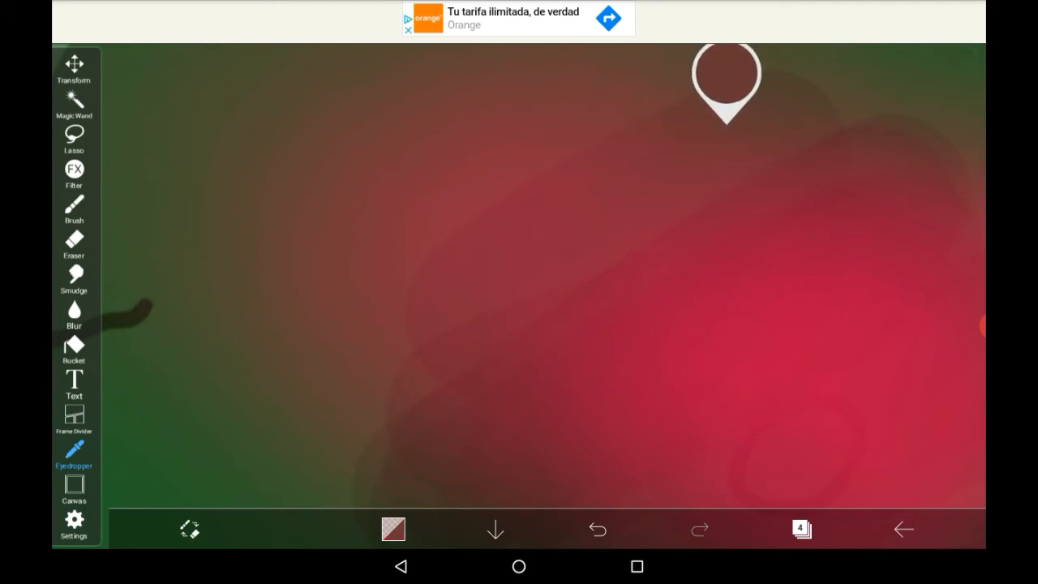
pyautogui.click(394, 528)
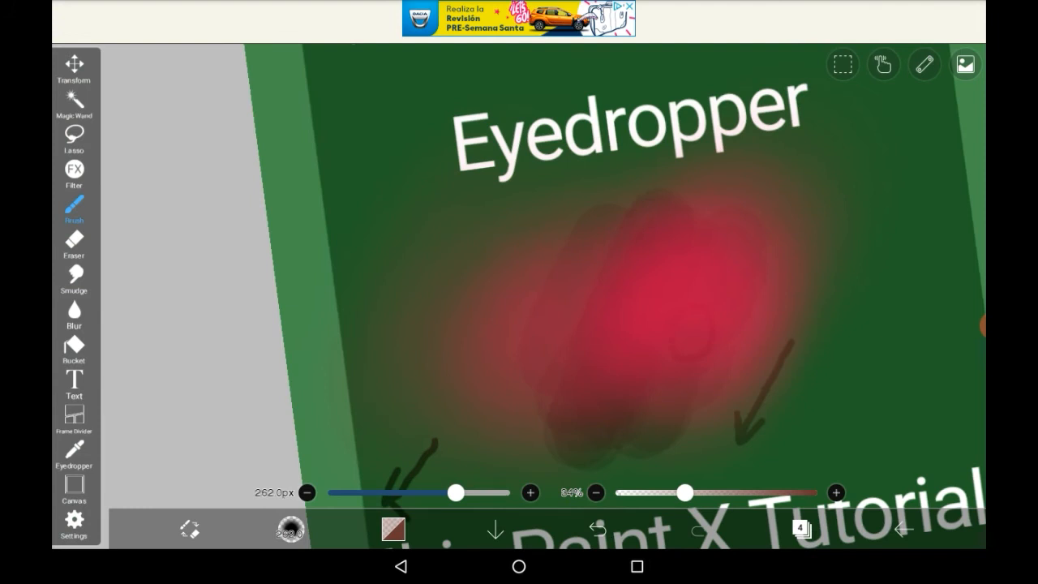
# Choose deep blue and airbrush a soft blue-purple patch into the glow's lower left.
pyautogui.click(393, 529)
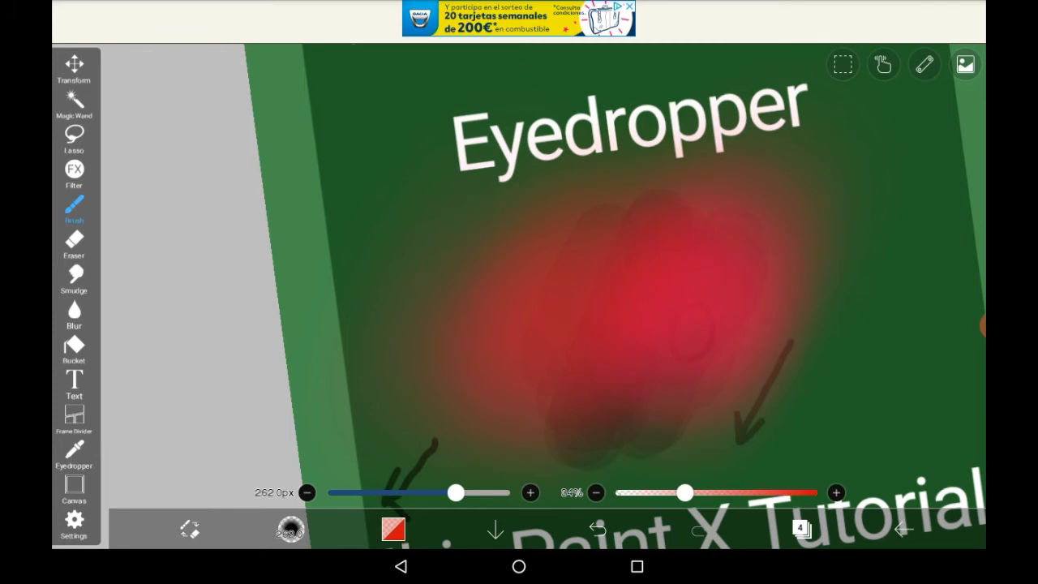
pyautogui.click(393, 528)
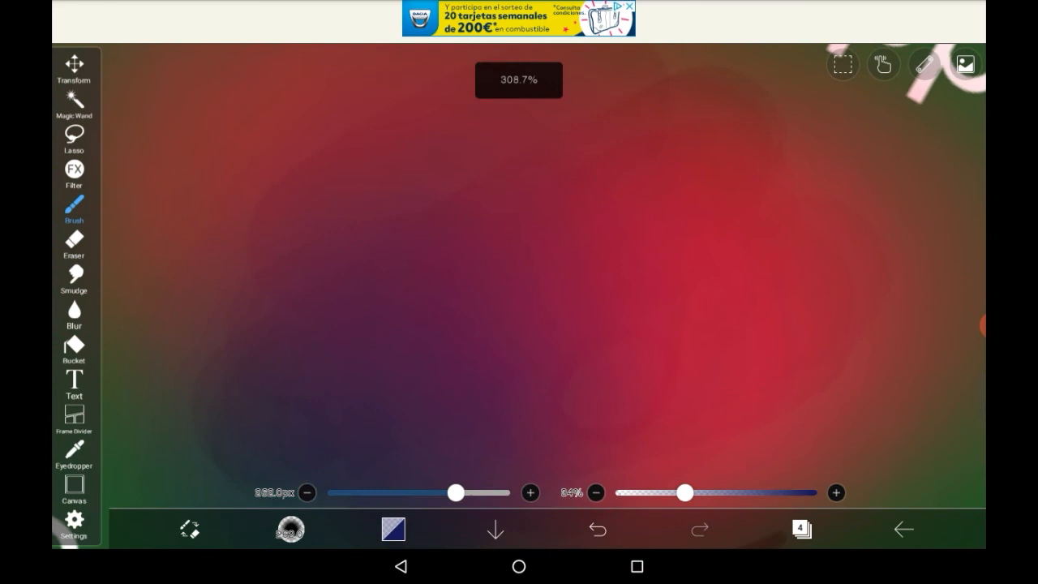
# Eyedrop the plum-magenta blend, zoom out, and raise brush opacity to 74%.
pyautogui.click(393, 529)
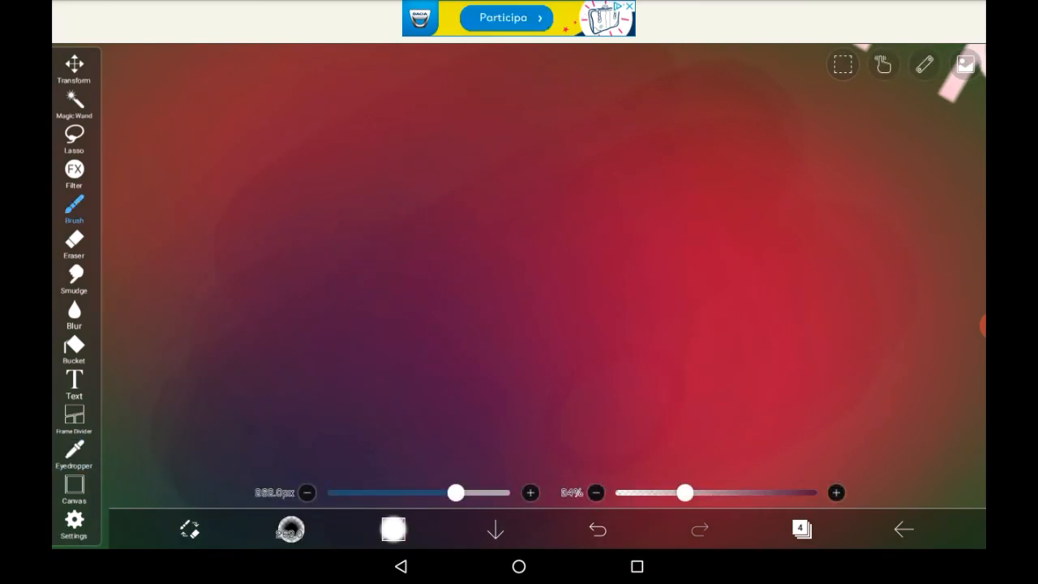
pyautogui.click(394, 529)
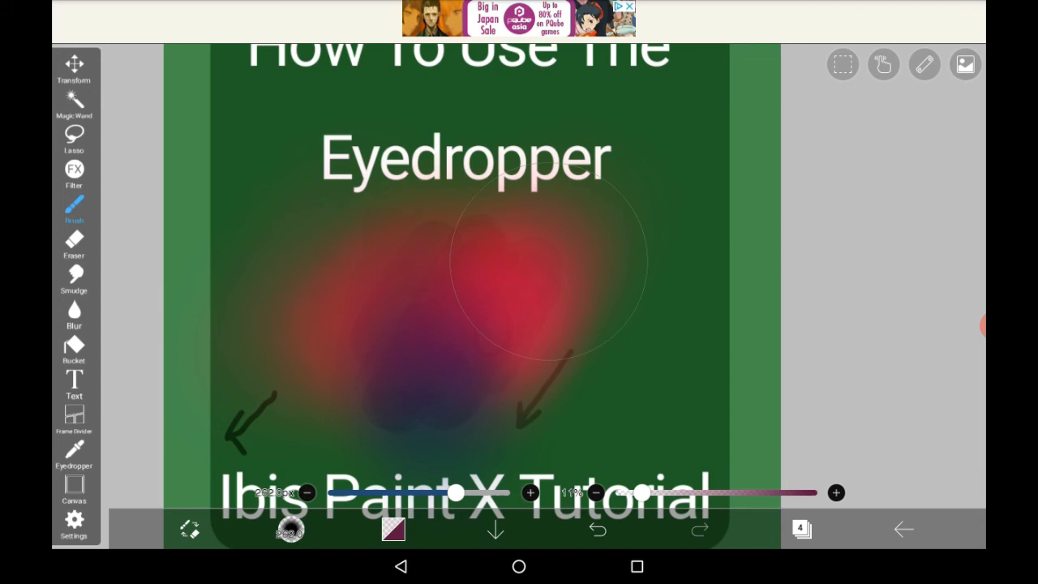
pyautogui.moveTo(637, 492); pyautogui.dragTo(762, 492)
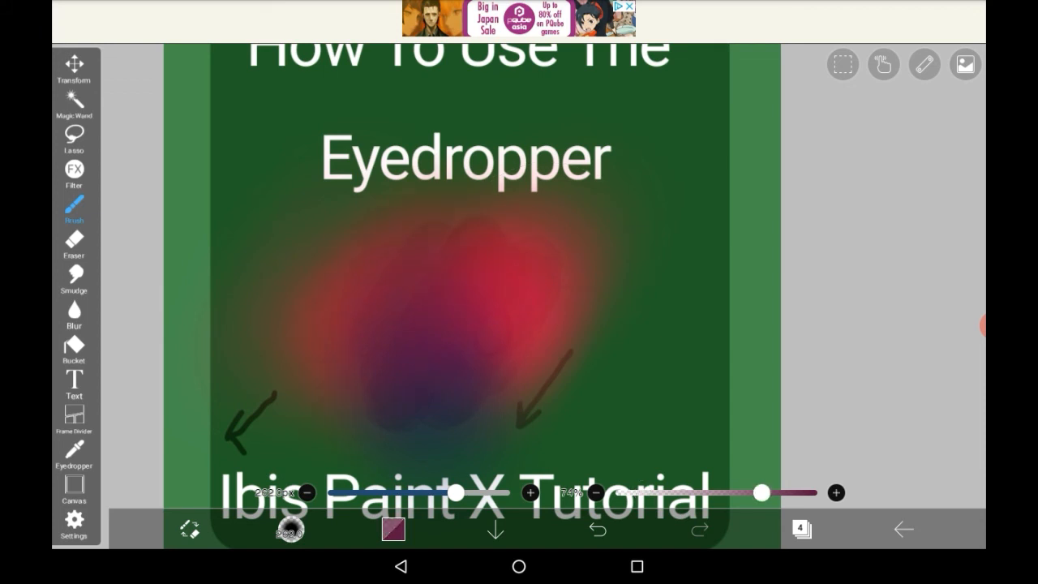